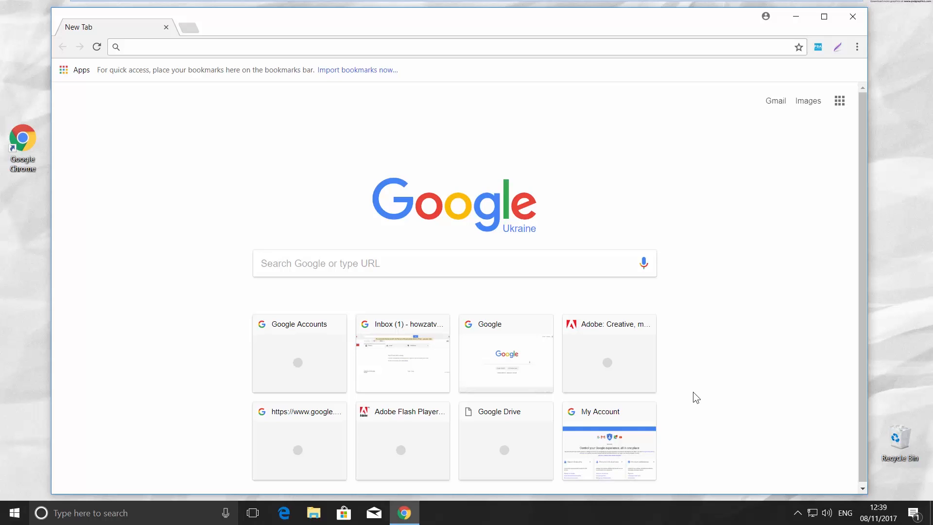
mouse_move(701, 365)
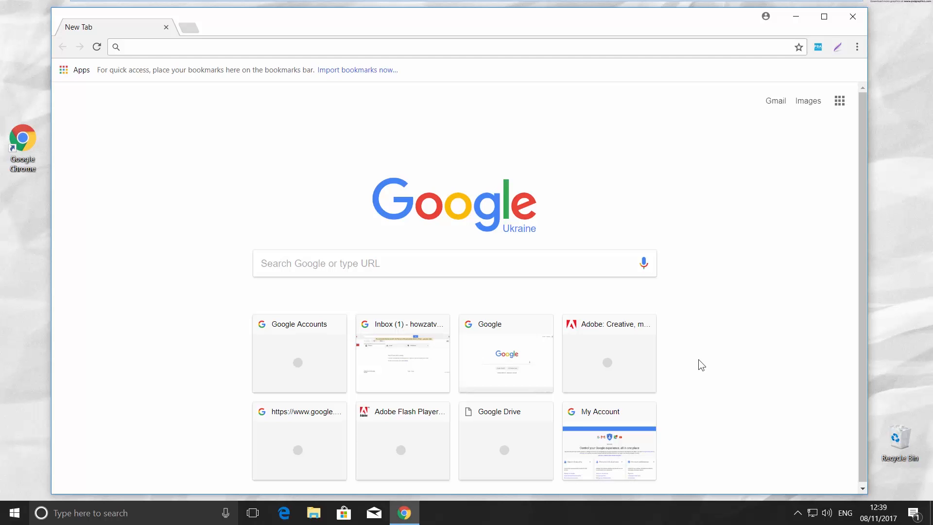
Step: From the new tab's Gmail link, reach the Create your Google Account sign-up form via More options
left_click(776, 101)
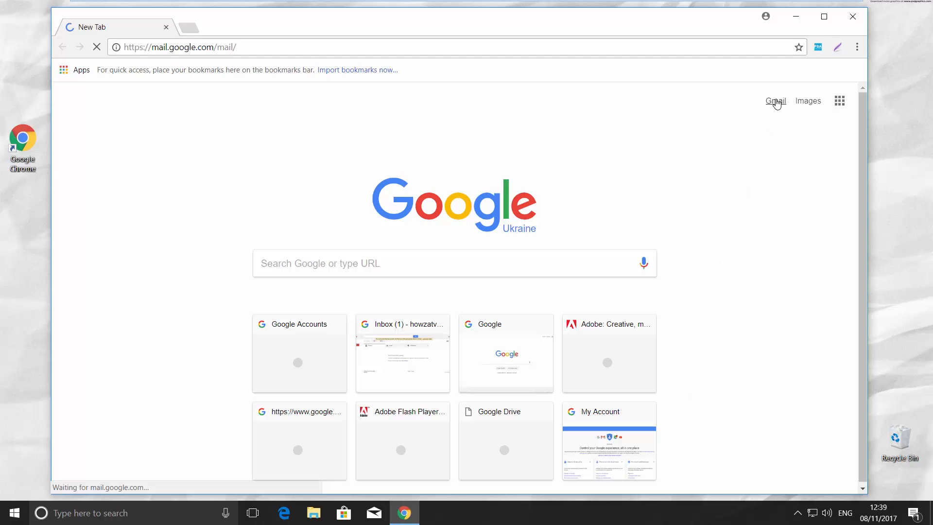
left_click(775, 100)
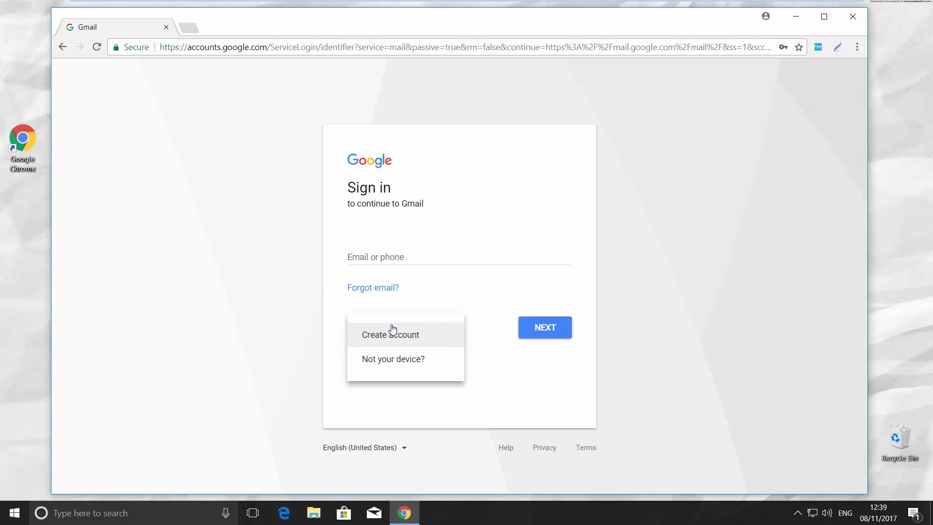
left_click(390, 334)
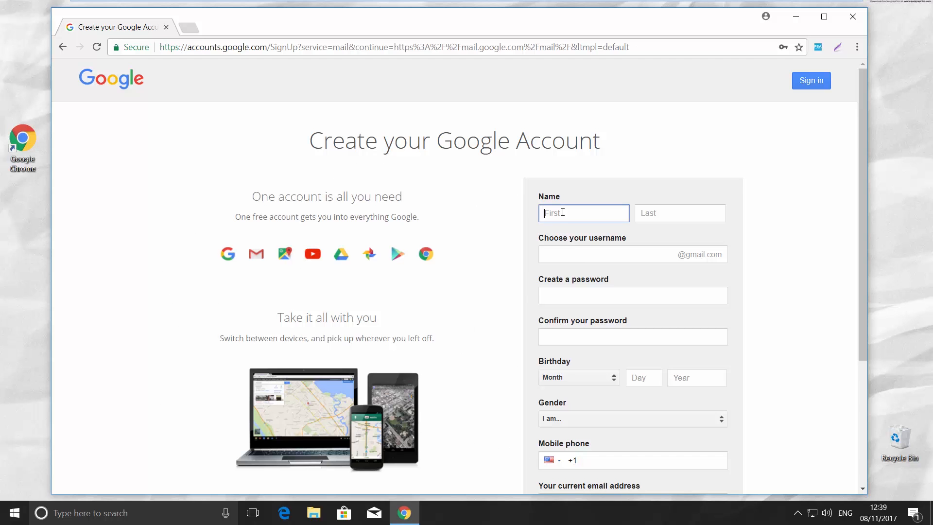
Step: Enter the name Howza, username howzatv2, the password and birth year 1990
type("Howza")
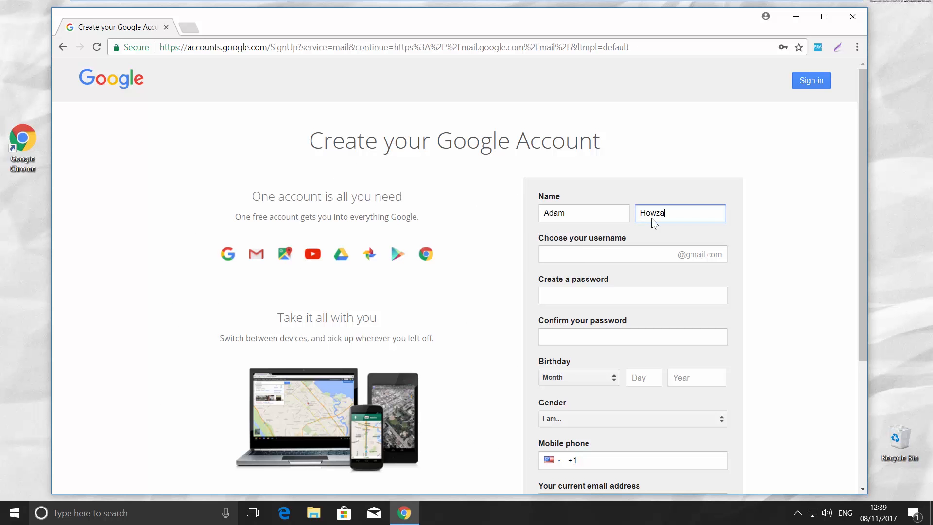
type("howzatv2")
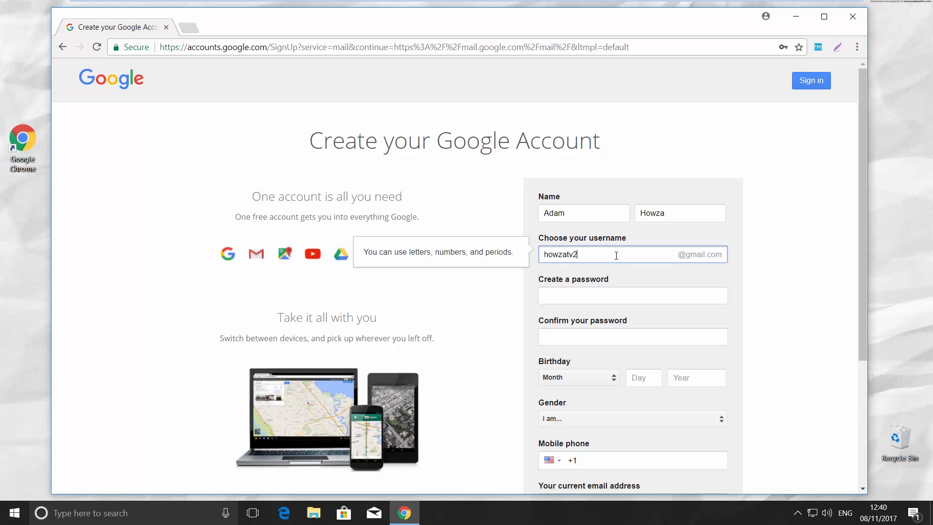
type("••")
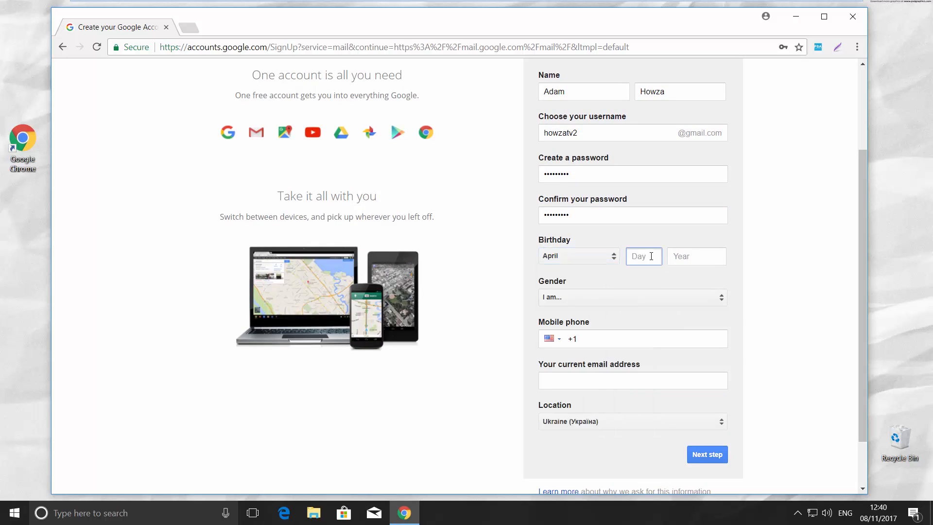
type("199")
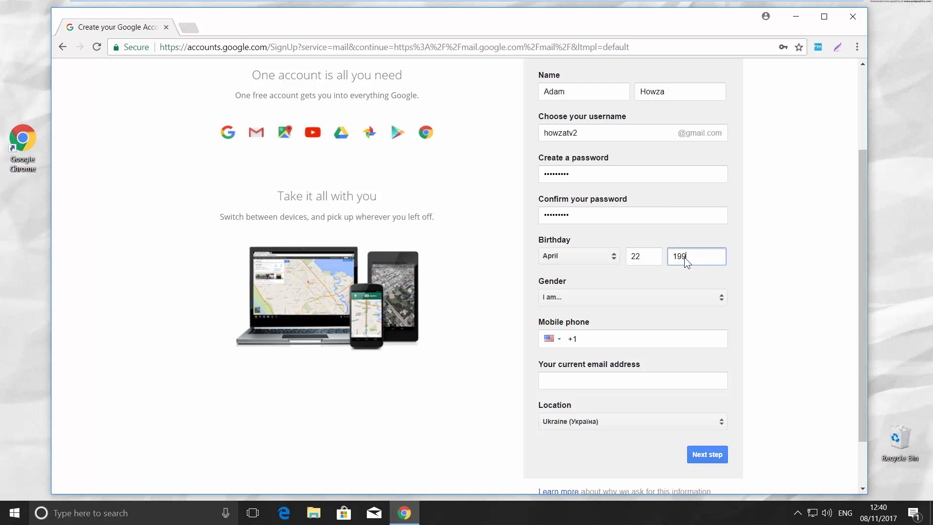
Step: Set gender to Female and scroll the location list toward United States
left_click(632, 298)
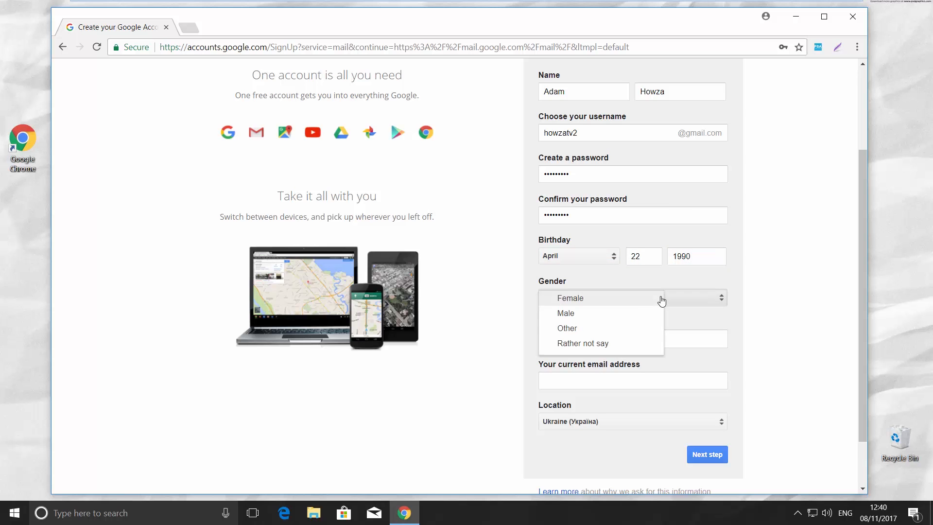
left_click(569, 299)
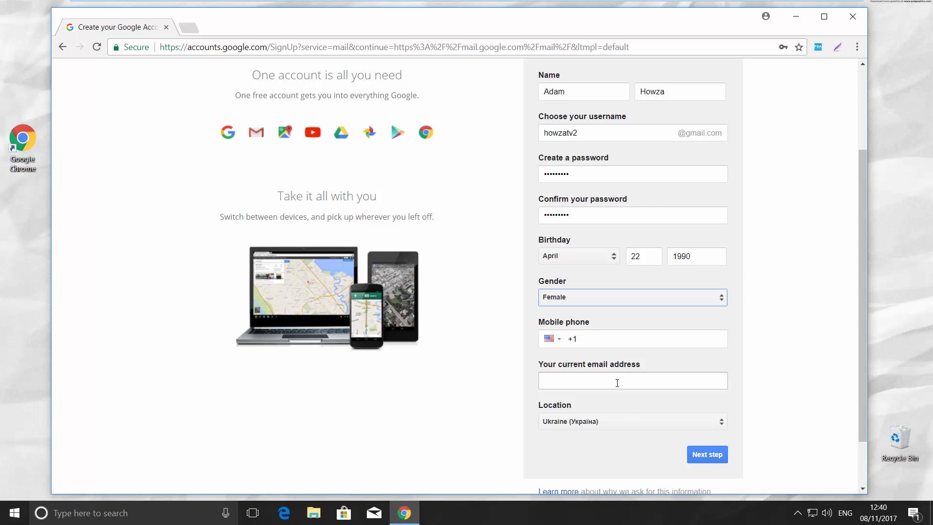
left_click(632, 421)
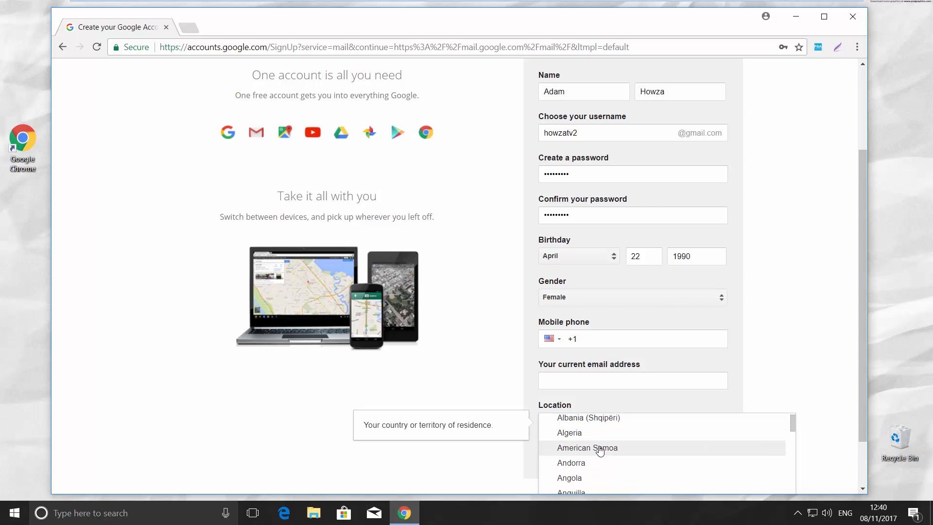
scroll("down", 3)
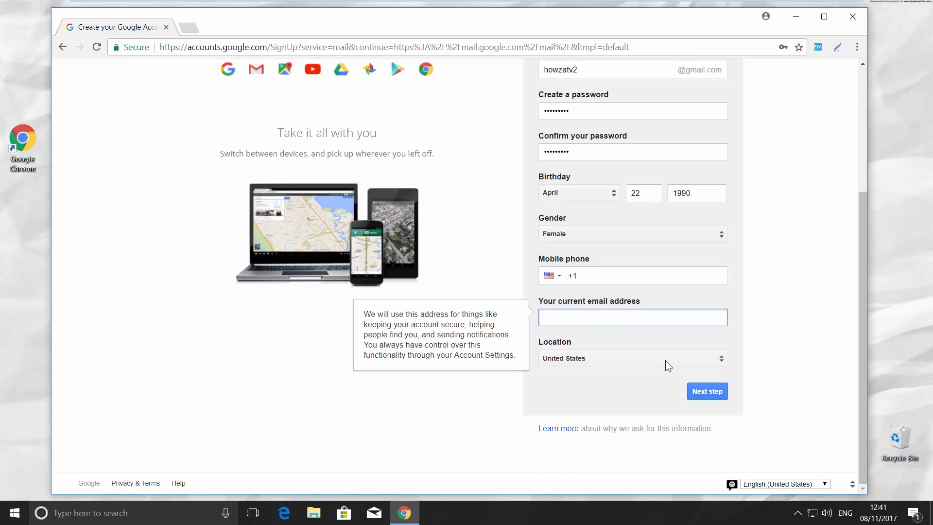
Step: Submit the sign-up form, scroll through Privacy and Terms and agree to them
left_click(707, 390)
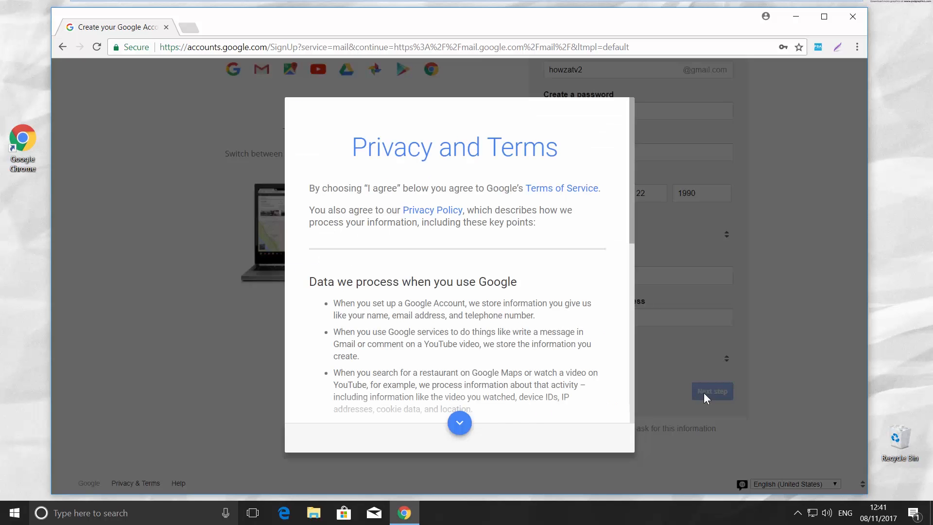
left_click(458, 423)
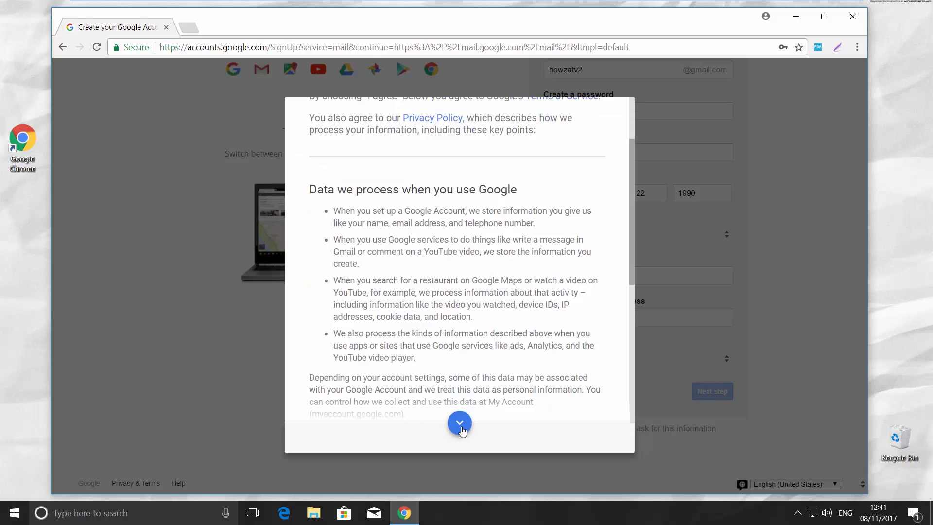
left_click(459, 423)
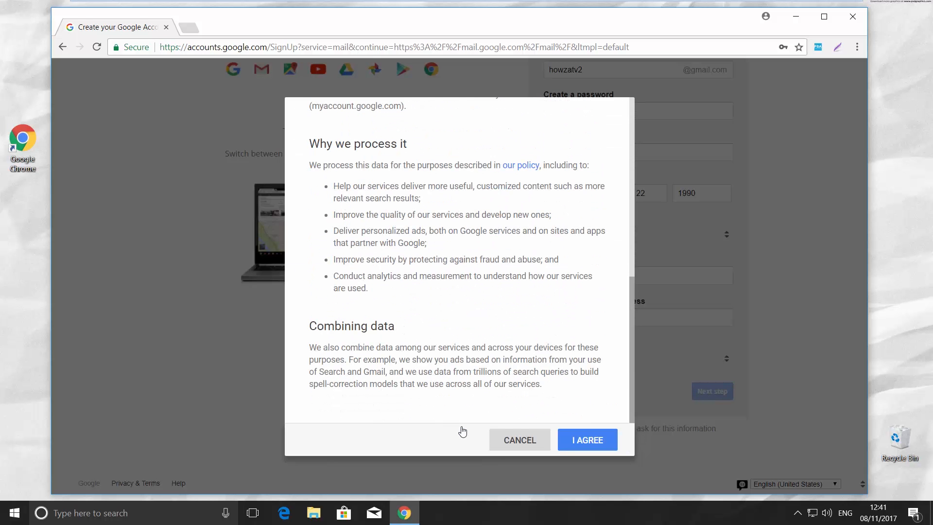
left_click(586, 439)
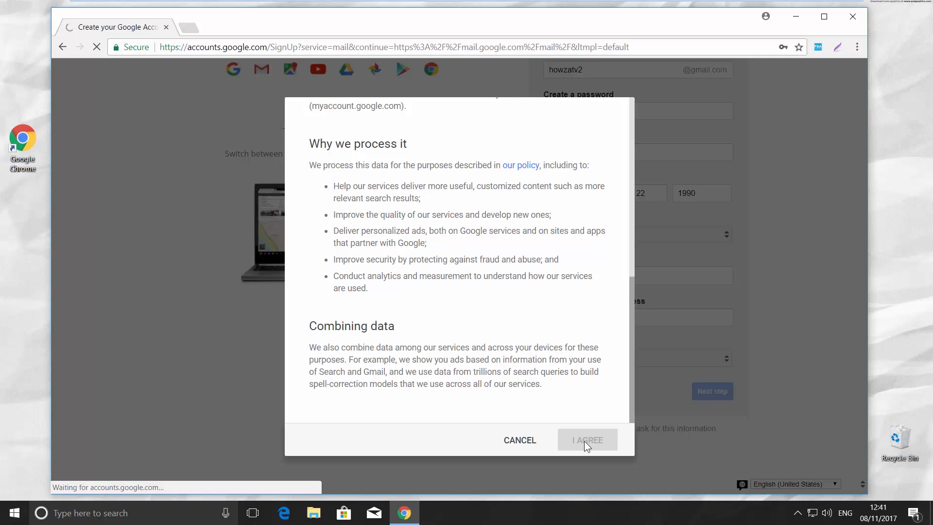
left_click(587, 439)
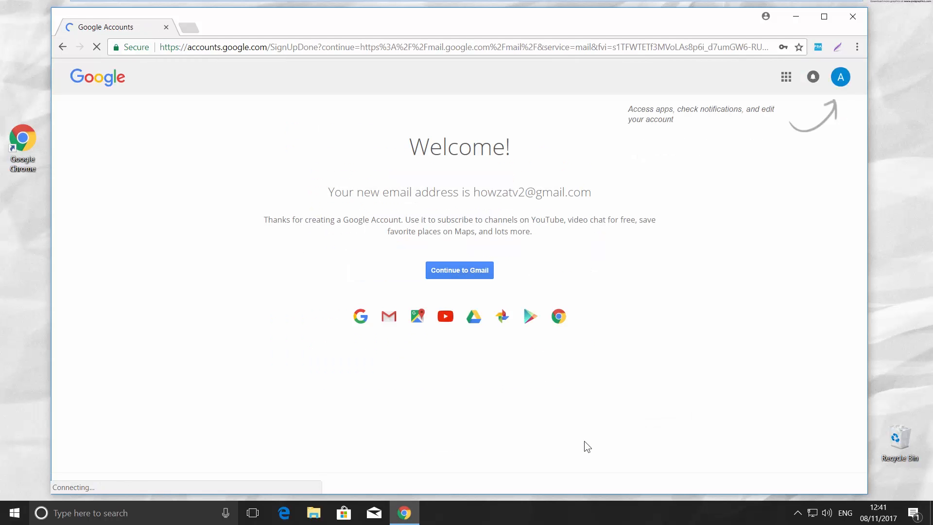
Step: Continue to the new Gmail inbox showing Google's welcome message
left_click(459, 269)
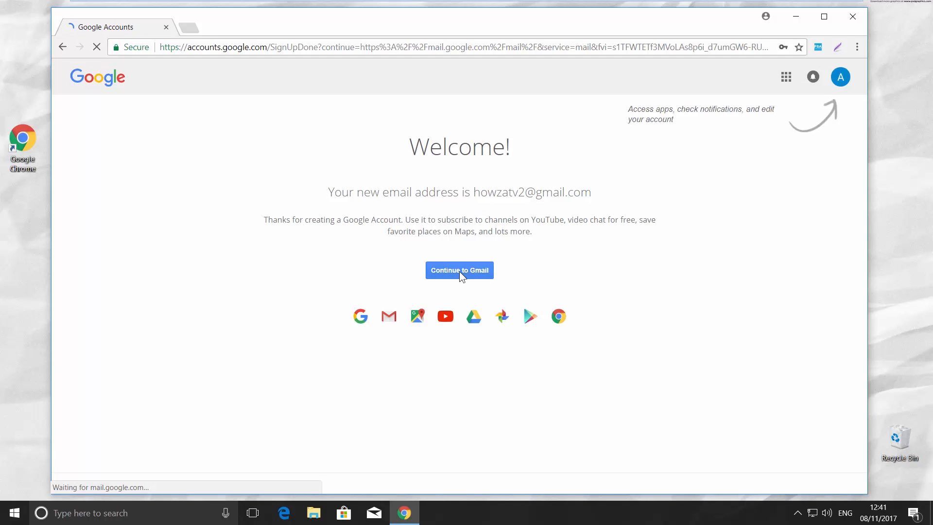
left_click(459, 270)
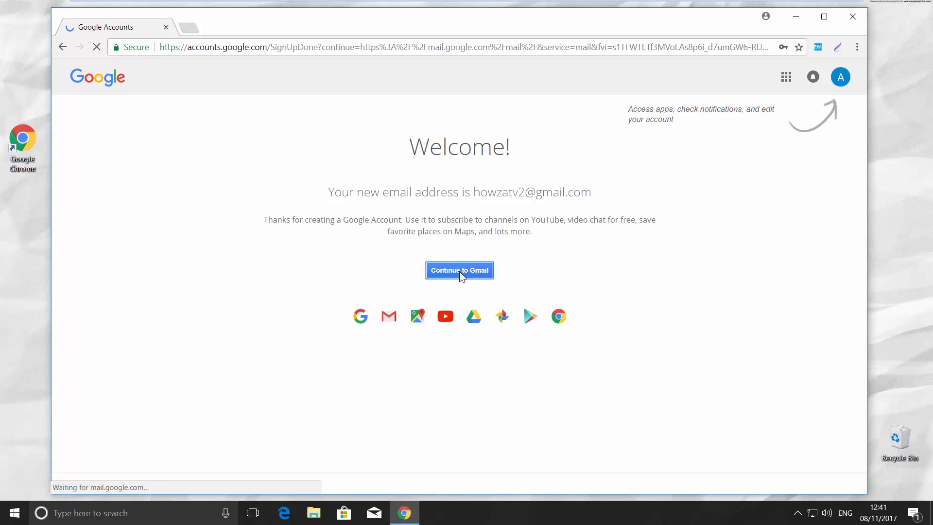
left_click(459, 269)
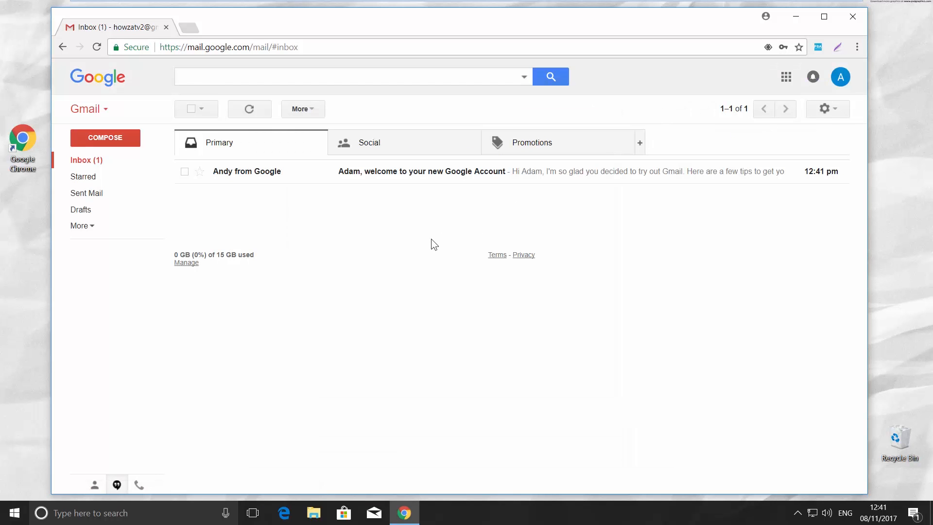